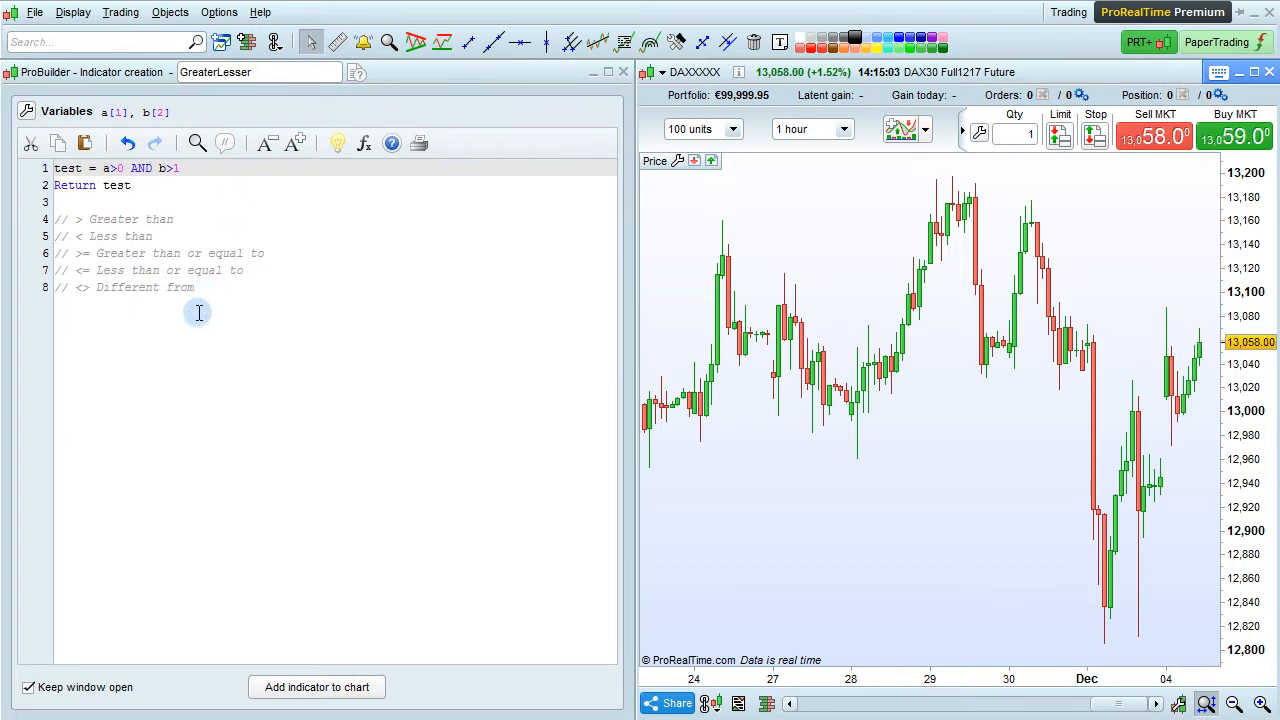
- Review the operator comments, select the test formula line, and add GreaterLesser to the DAX chart
left_click_drag(56, 218, 196, 288)
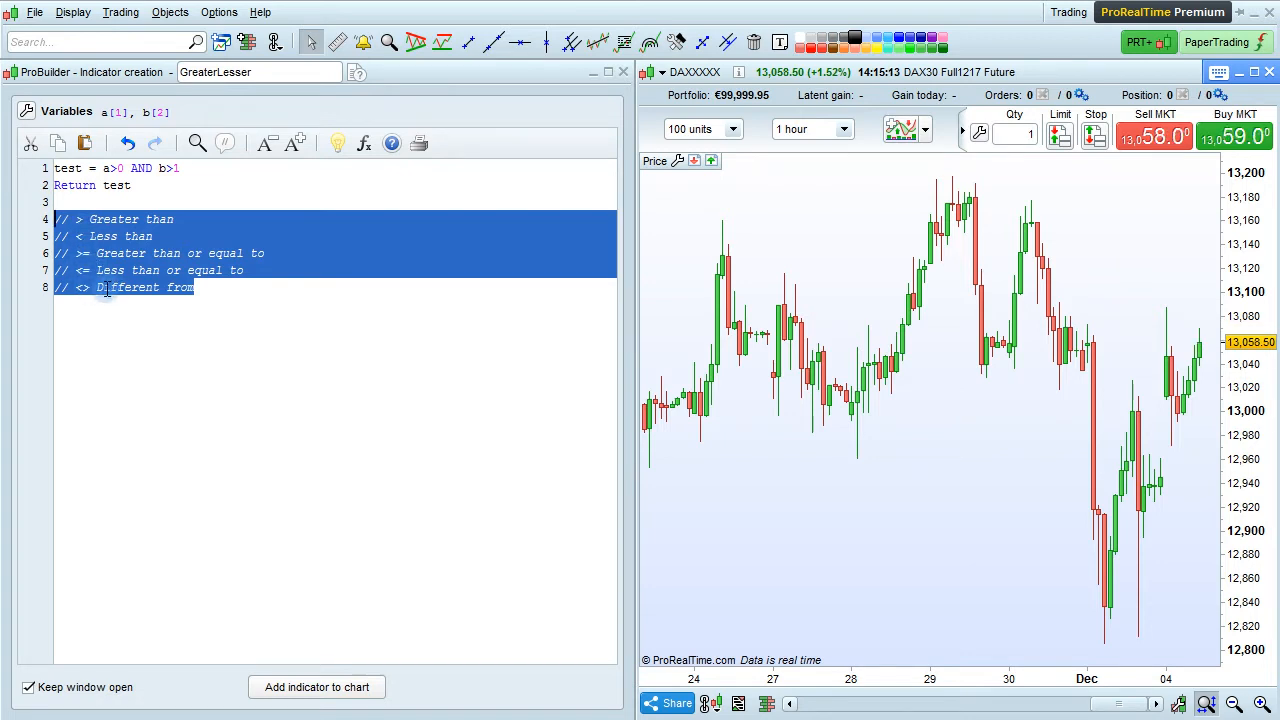
left_click(178, 168)
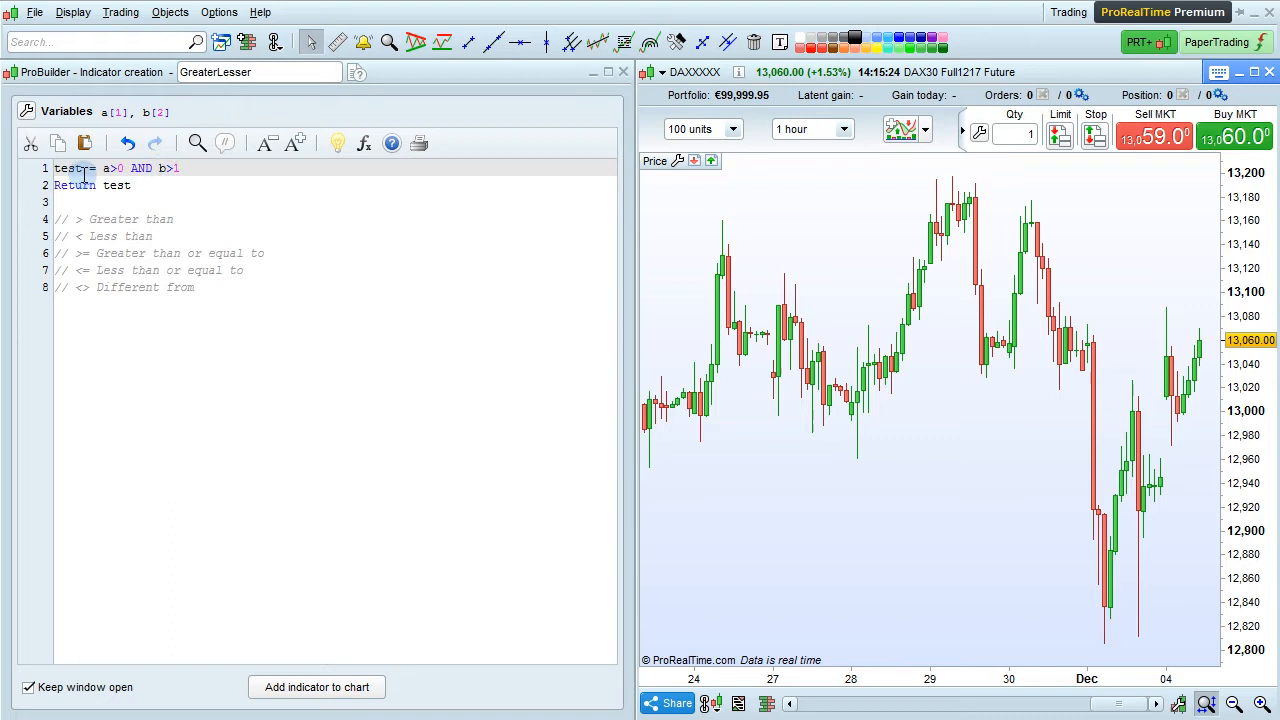
double_click(140, 168)
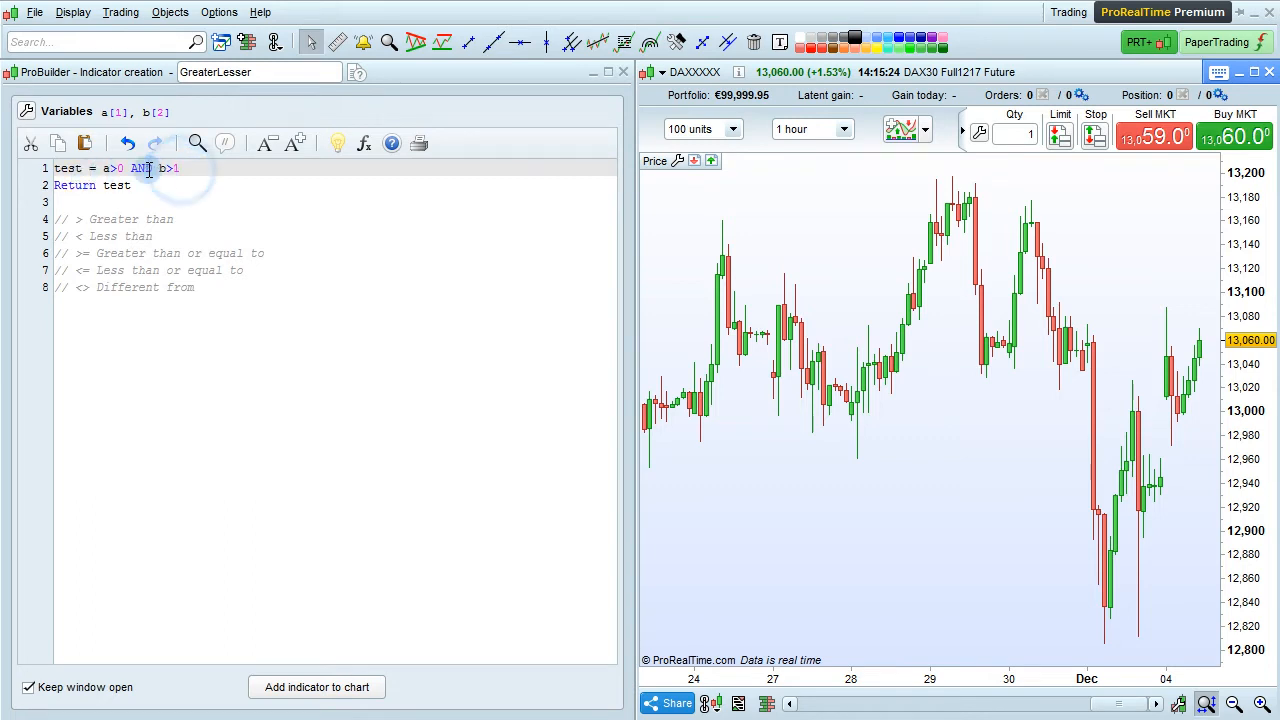
triple_click(110, 168)
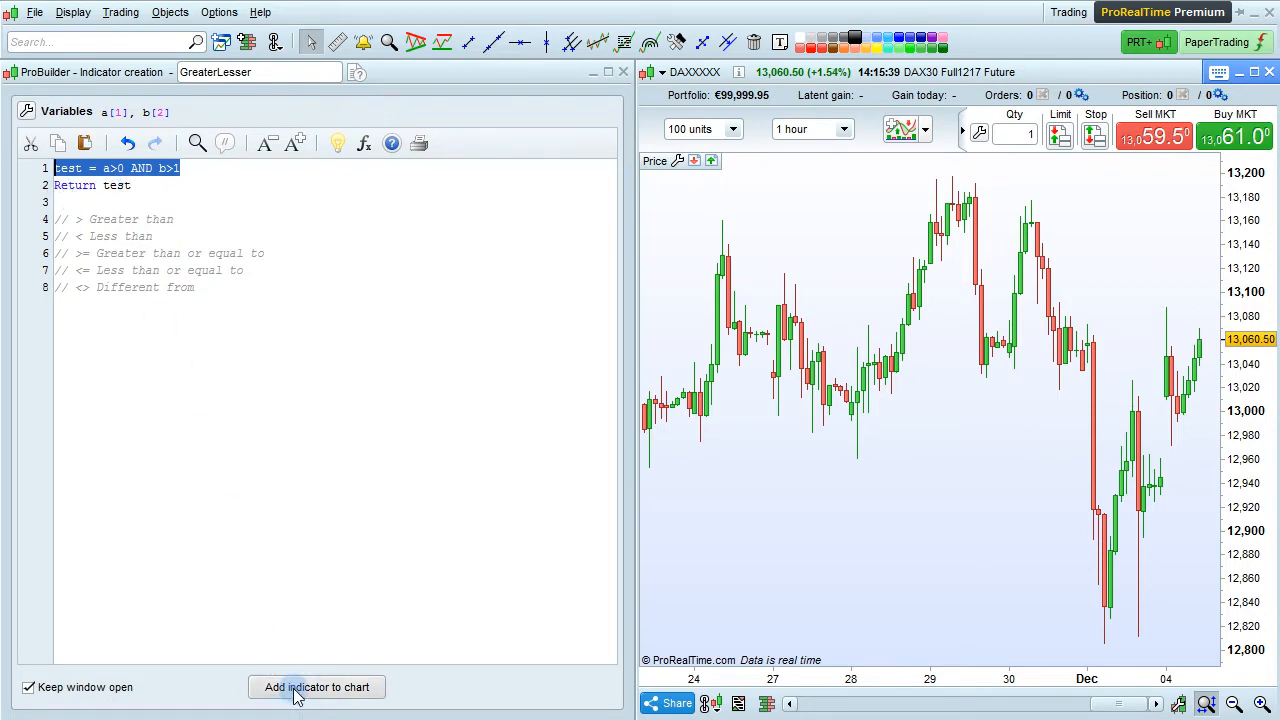
left_click(316, 688)
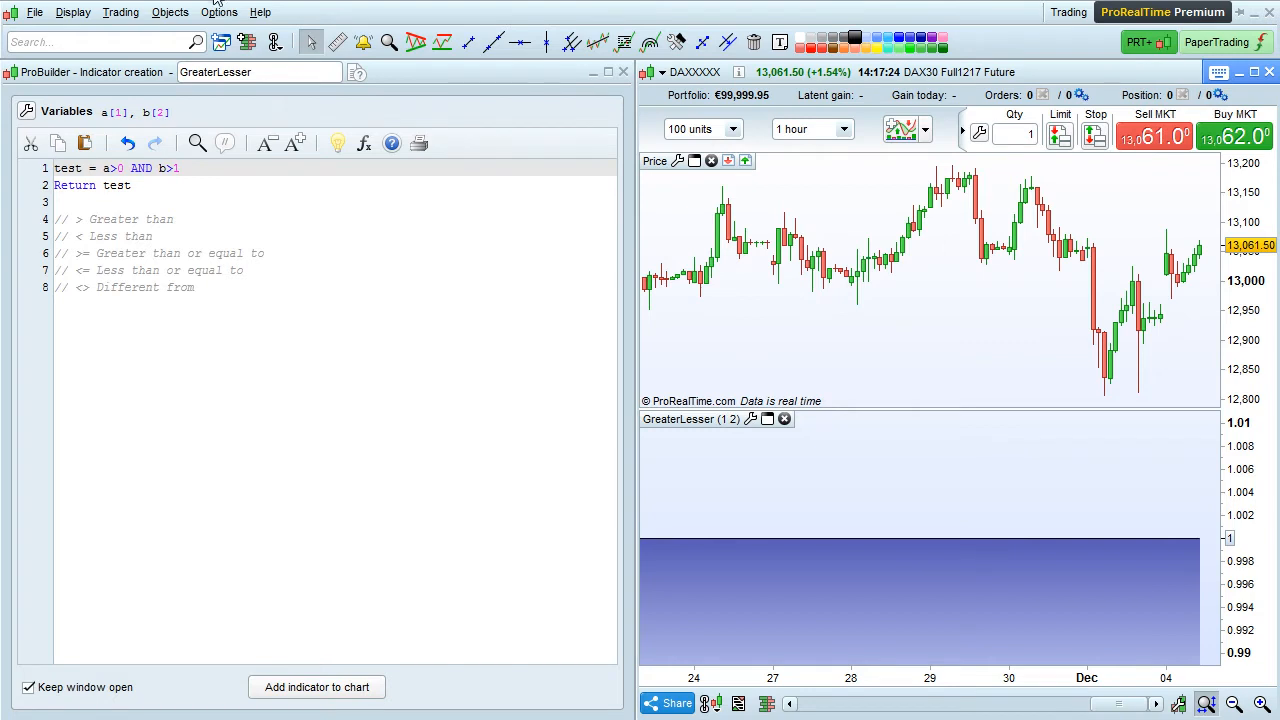
- Change the b comparison so line 1 reads test = a>0 AND b<1
left_click(172, 168)
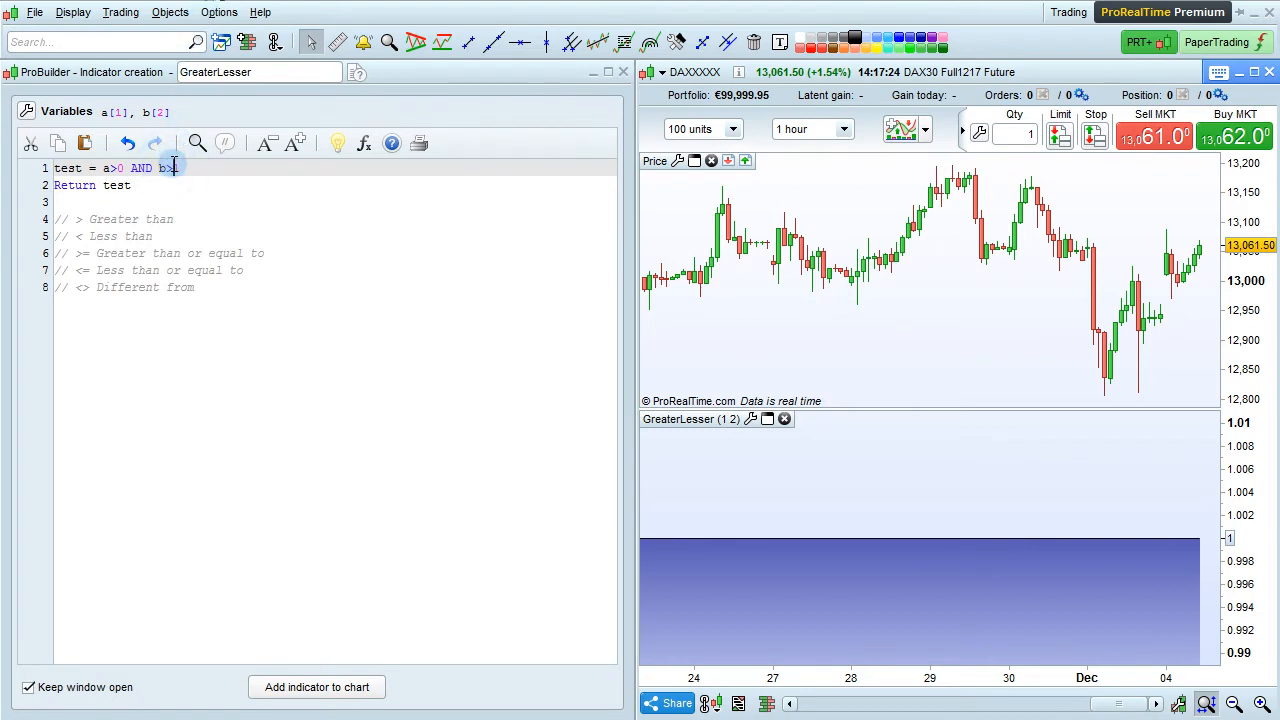
type("<")
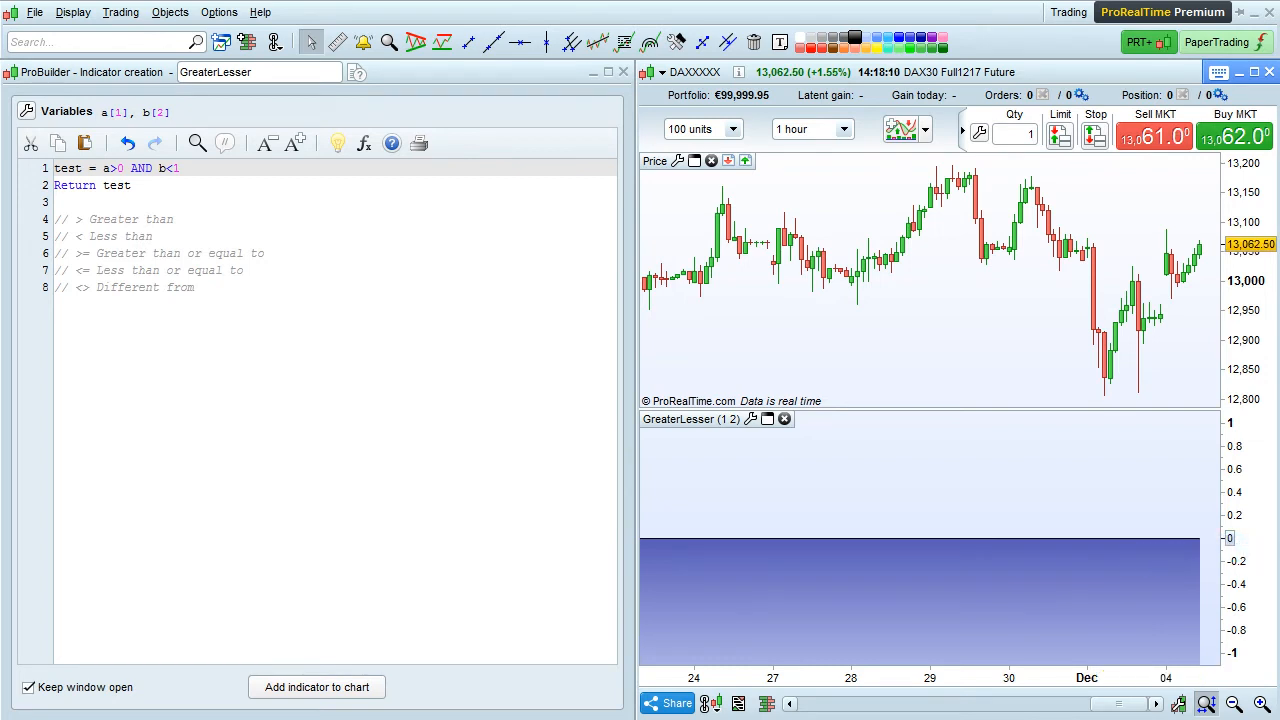
- Edit the b condition to b<=2, check variable b, and re-apply the indicator to the chart
left_click(176, 168)
type("=2")
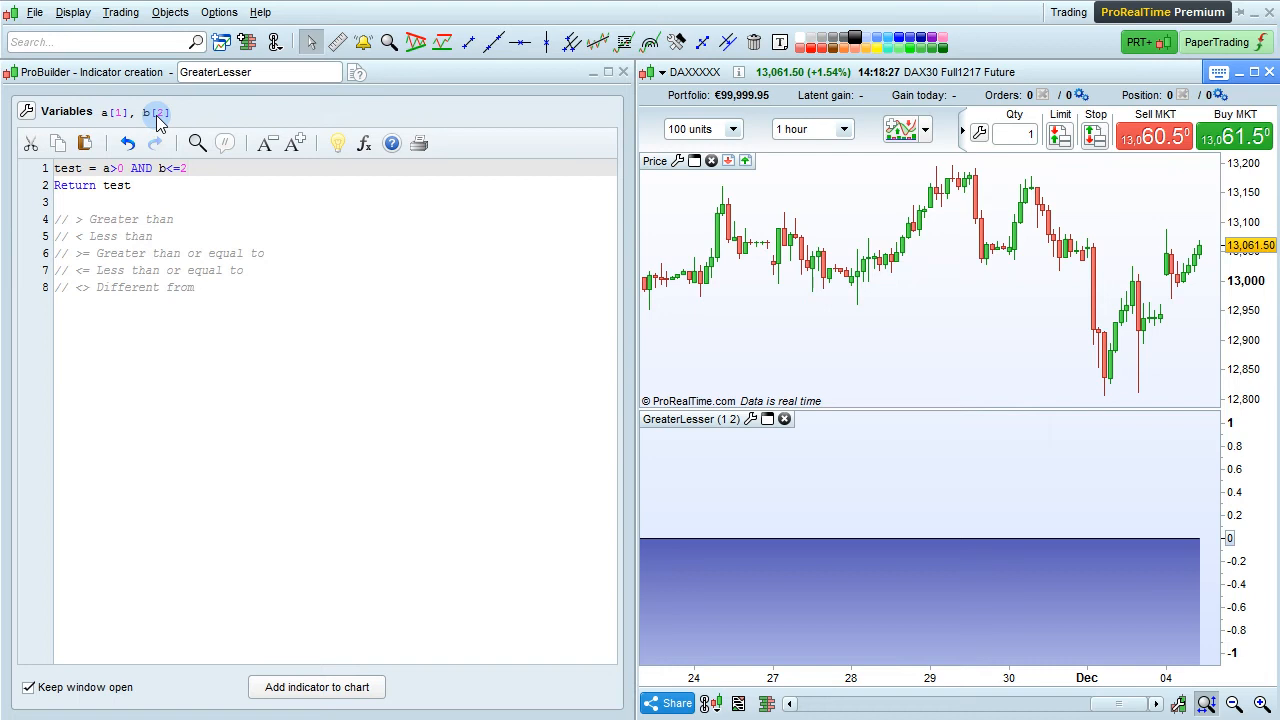
left_click(316, 688)
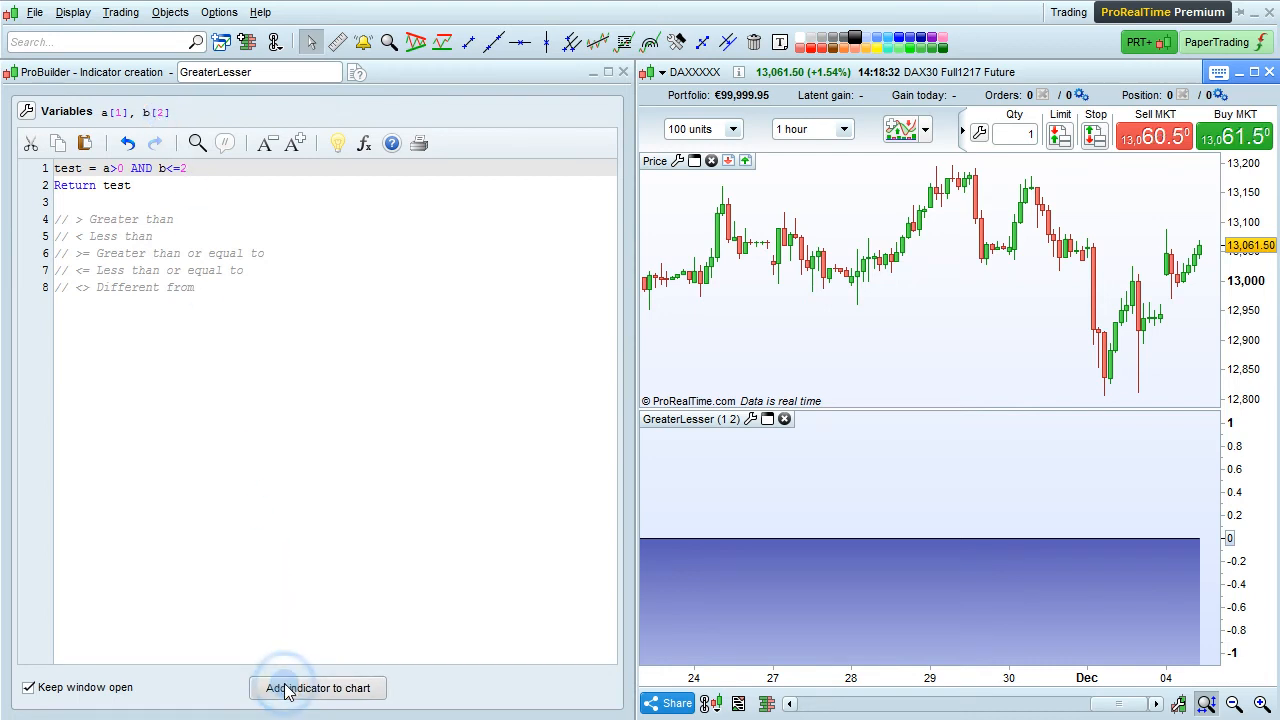
left_click(298, 688)
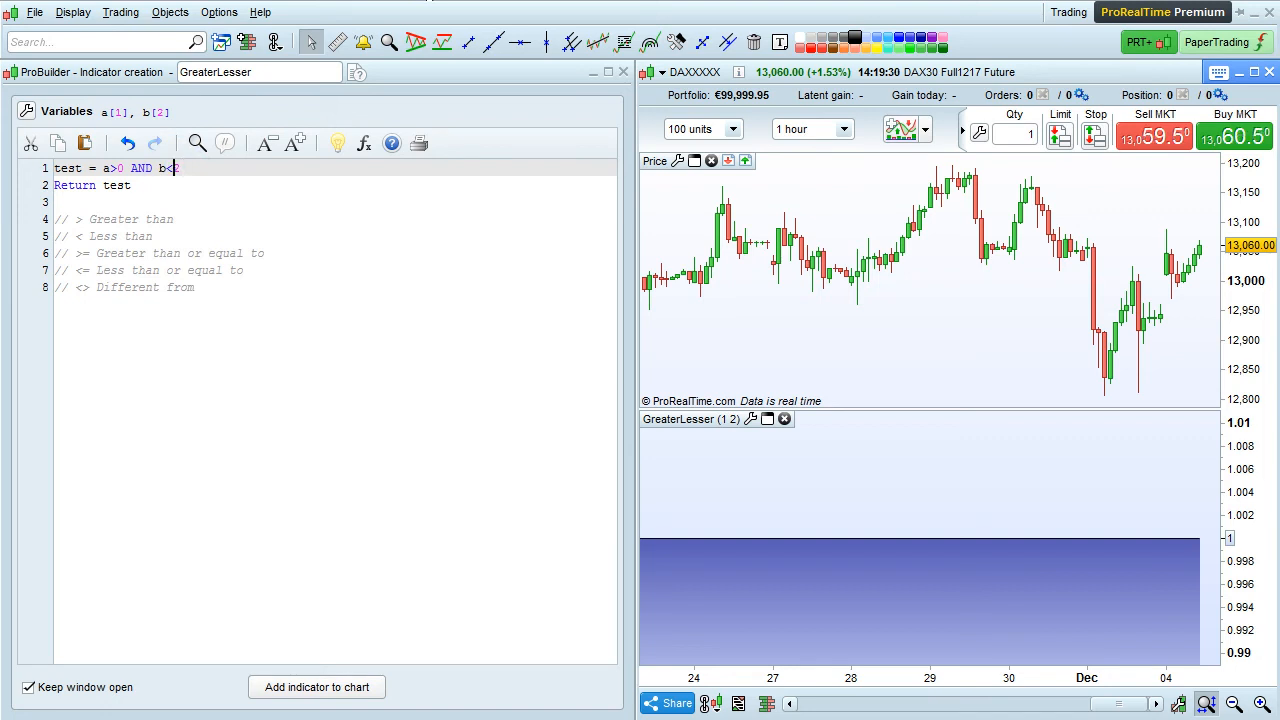
- Change the b condition to the different-from operator with value 2 (b<>2)
type(">")
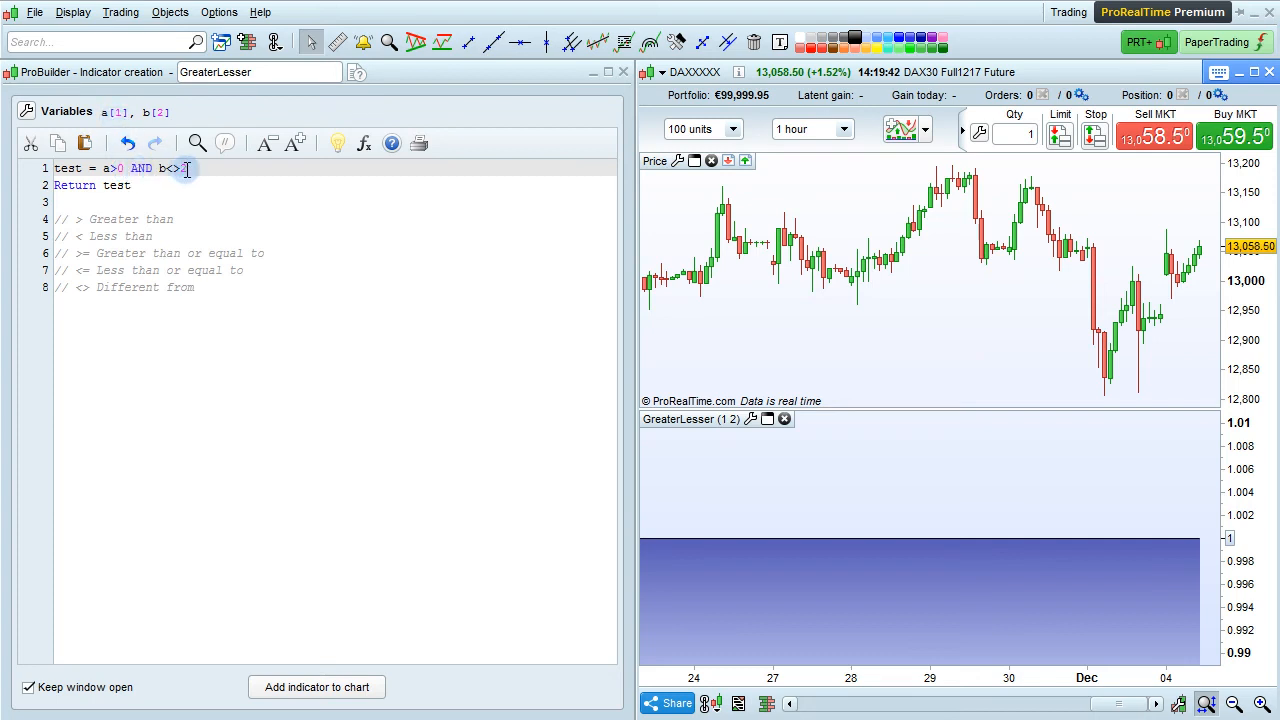
type("2")
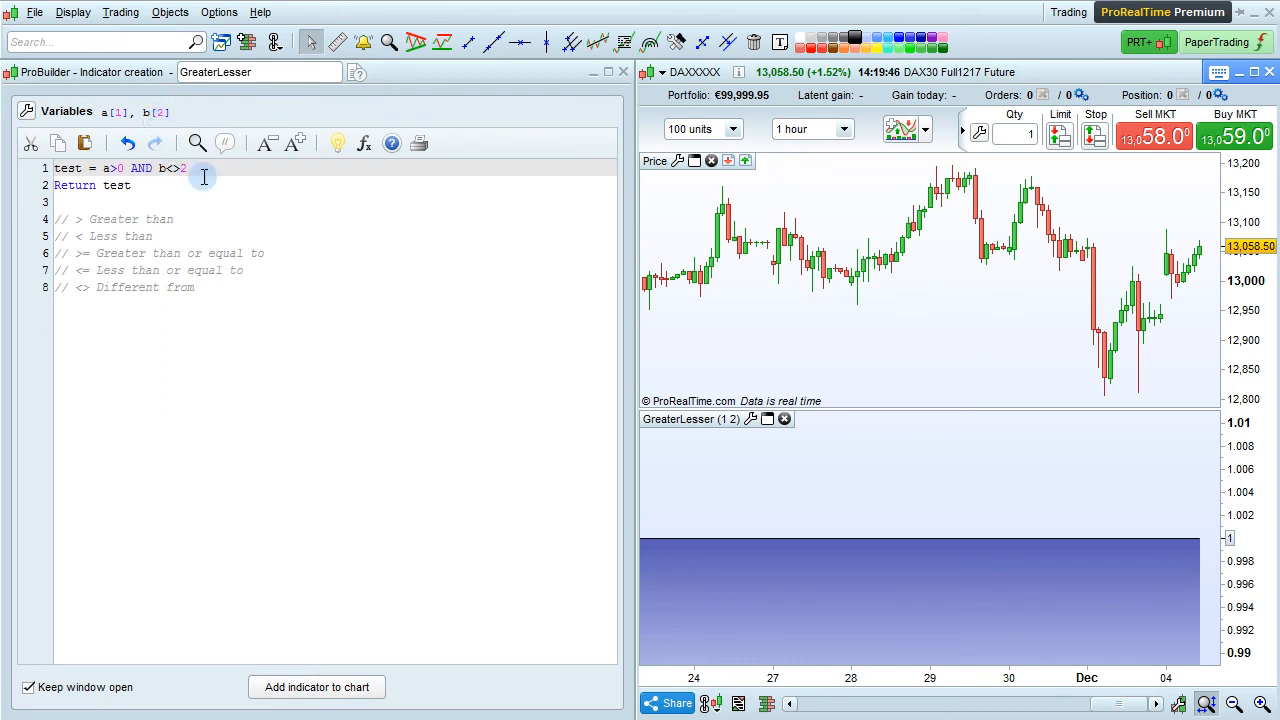
mouse_move(1088, 580)
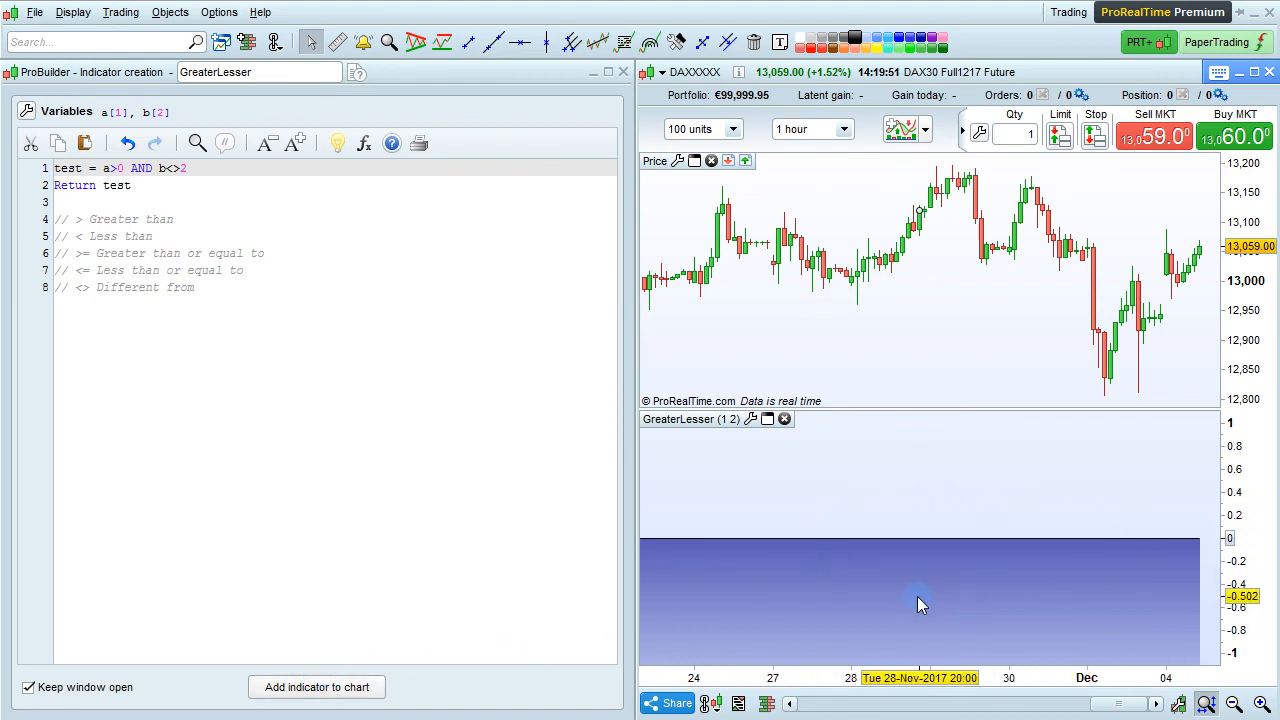
mouse_move(912, 602)
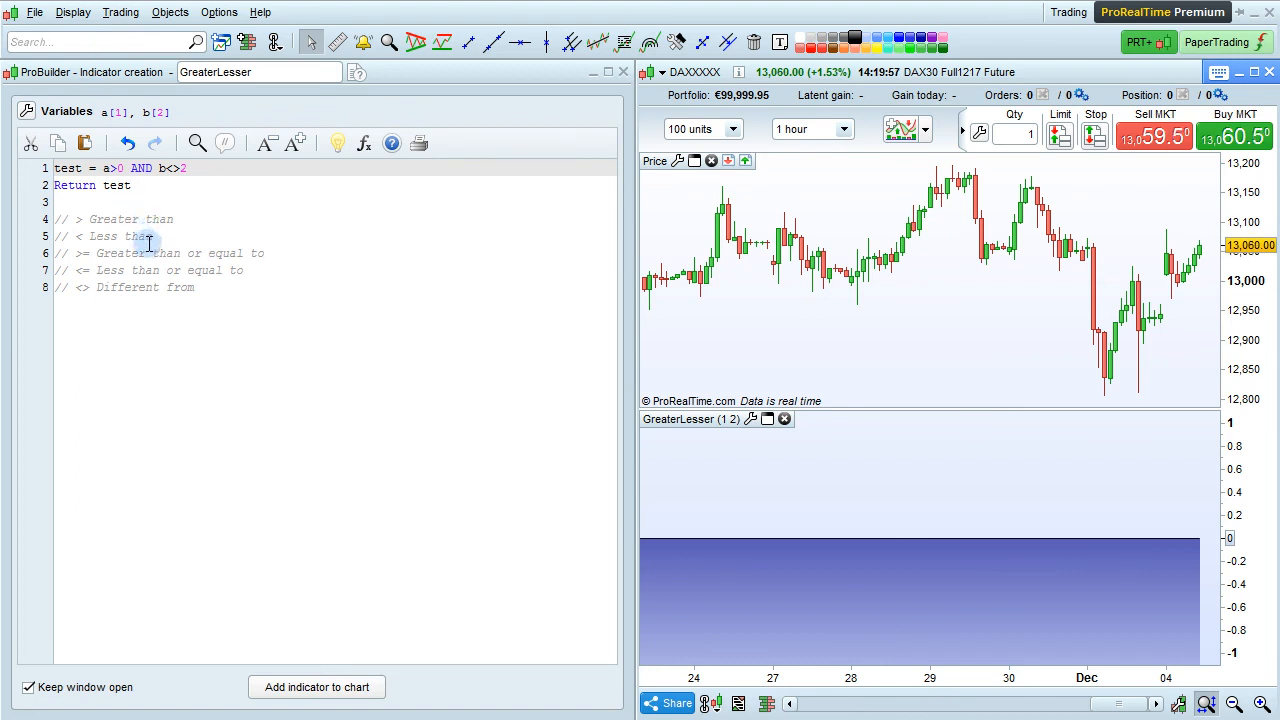
mouse_move(148, 270)
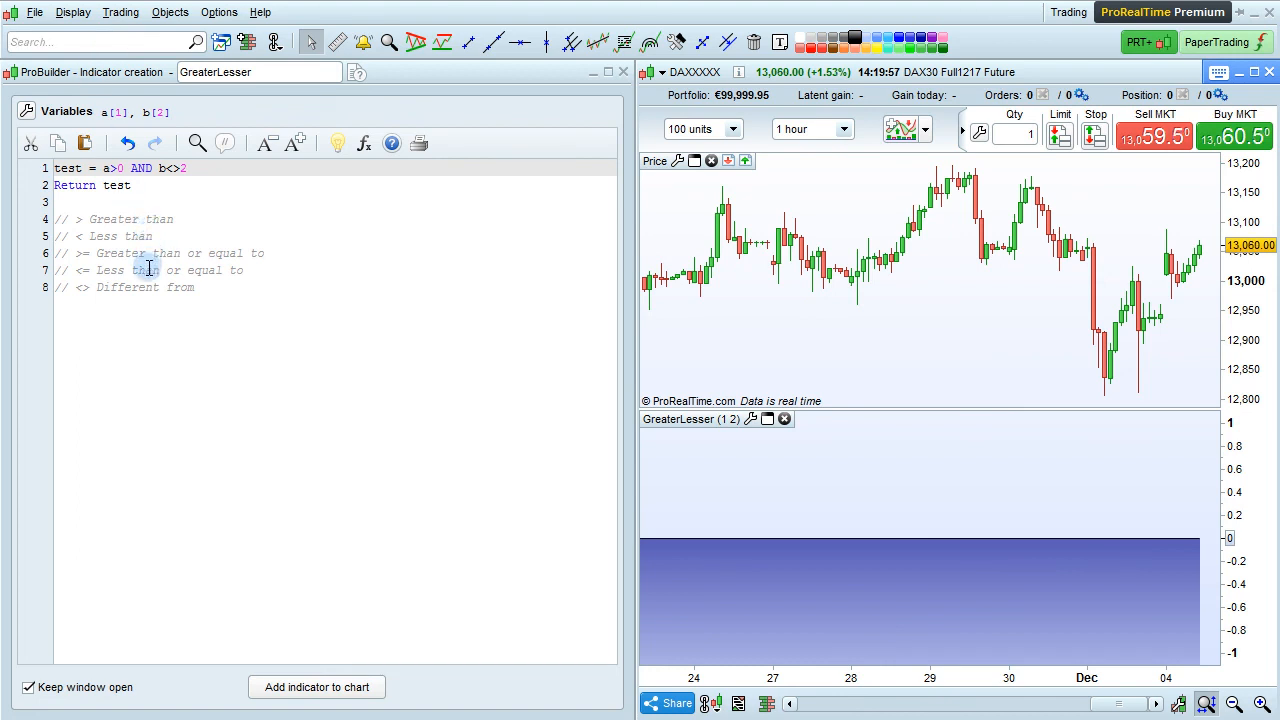